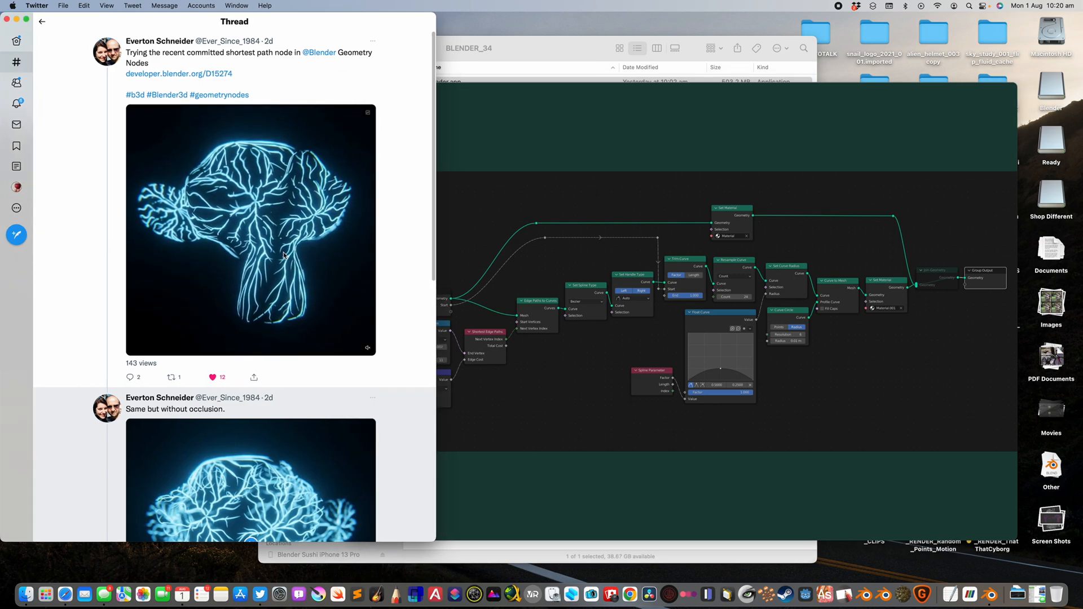
Vary the random edge-cost values, ending with end-vertex probability 1.0 and an empty viewport.
{"action": "scroll", "scroll_direction": "down", "scroll_amount": 3}
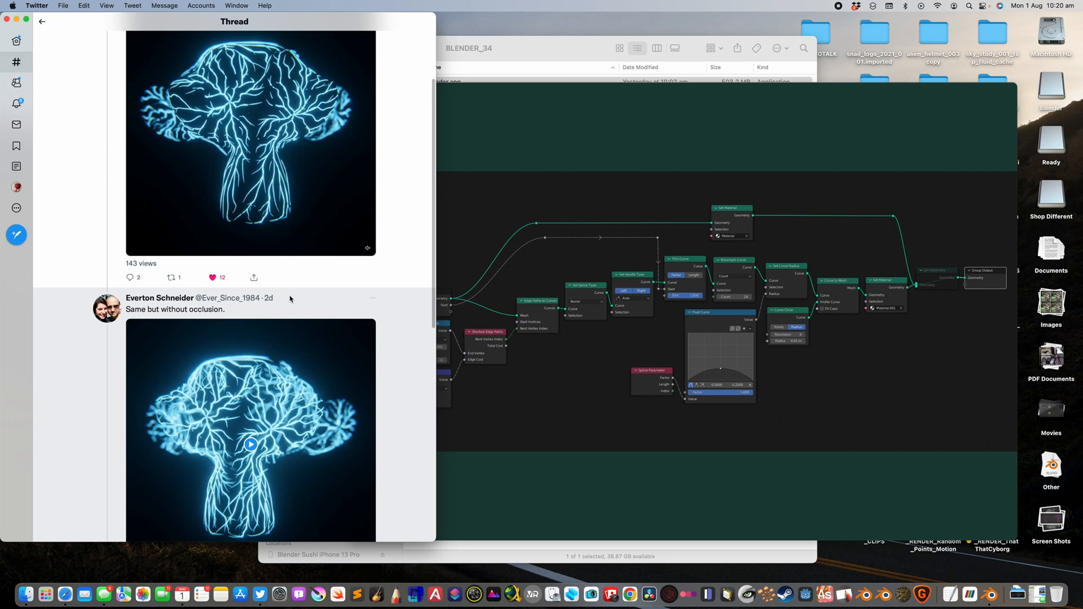
{"action": "scroll", "scroll_direction": "down", "scroll_amount": 3}
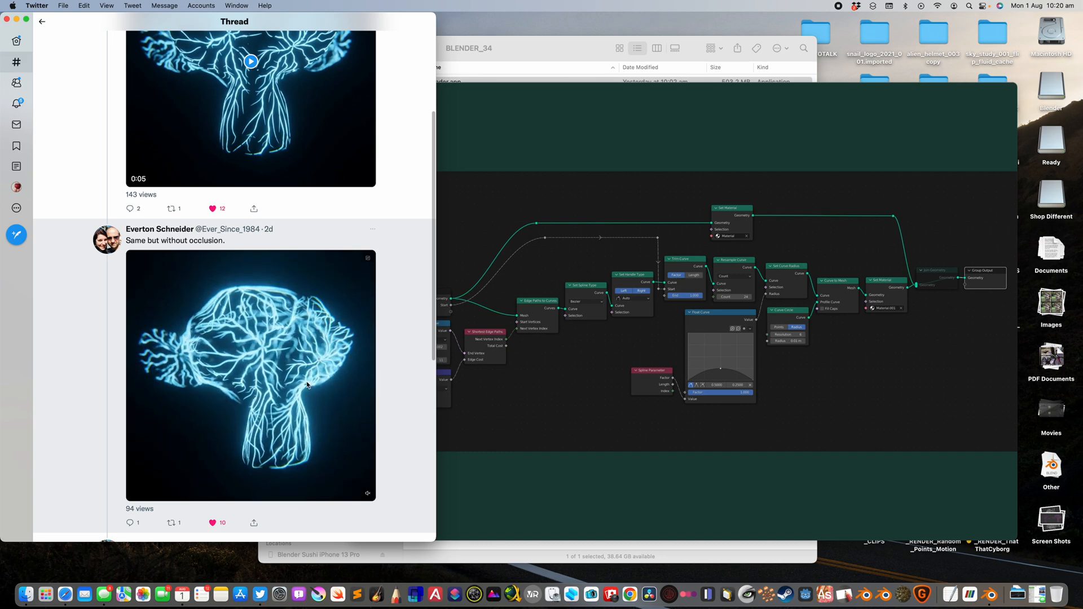
{"action": "scroll", "scroll_direction": "down", "scroll_amount": 3}
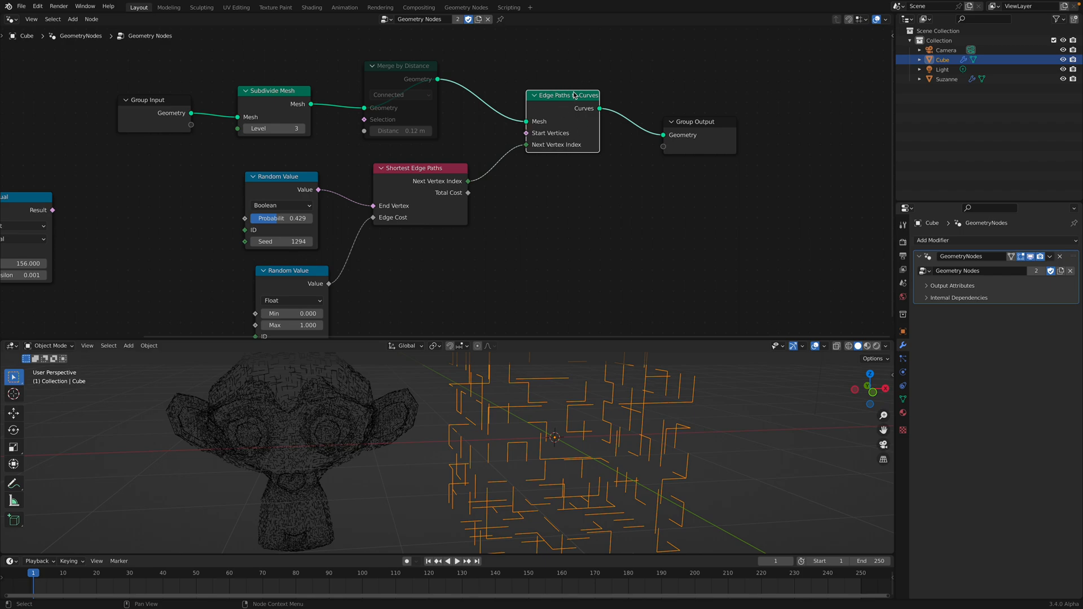
{"action": "mouse_move", "coordinate": [552, 112]}
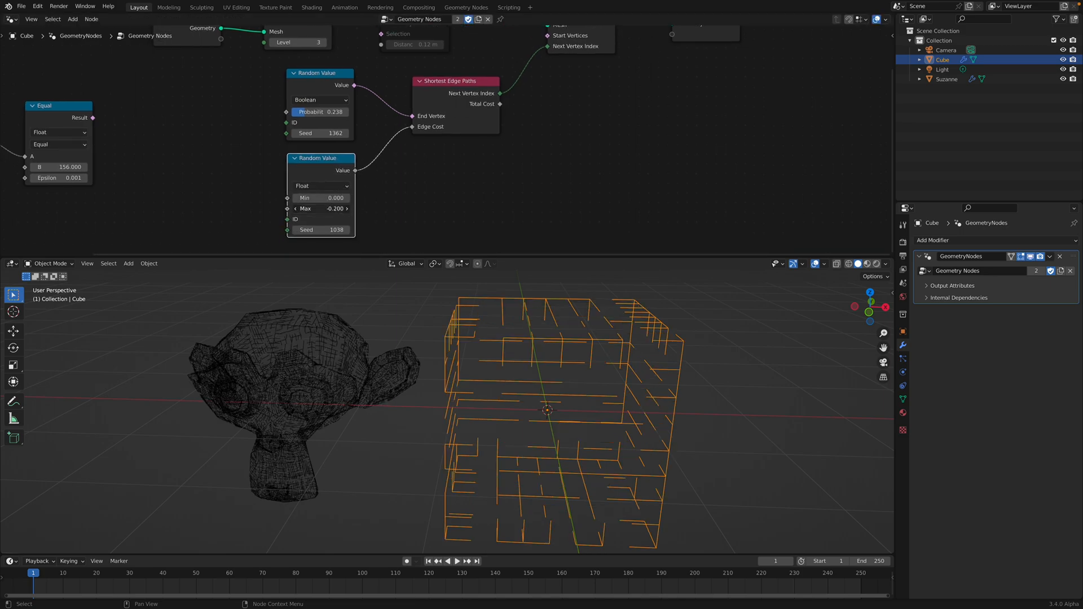
{"action": "left_click", "coordinate": [320, 208]}
{"action": "type", "text": "1.000"}
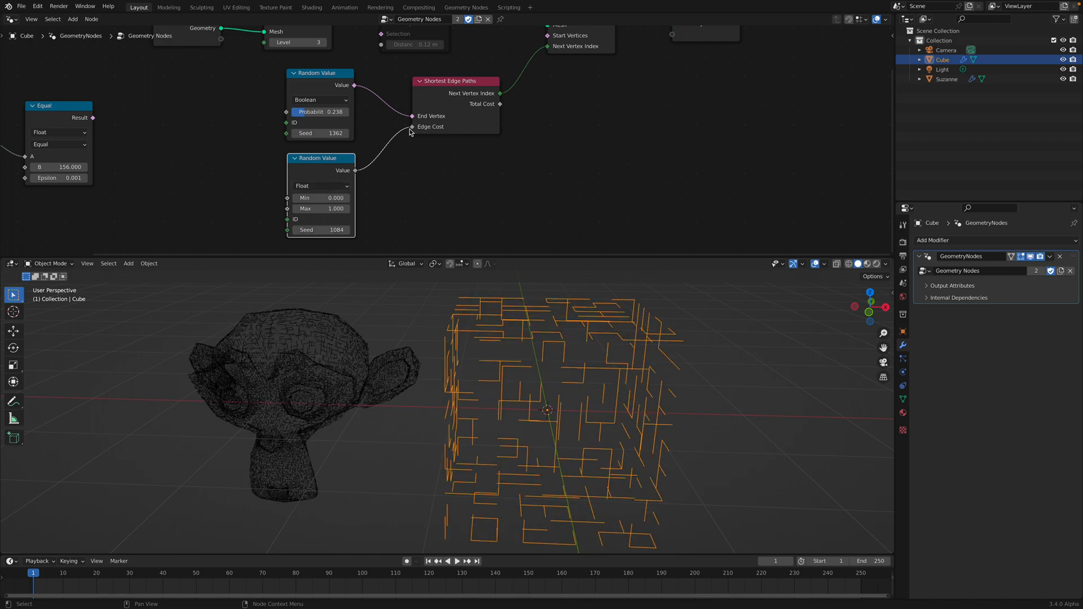
{"action": "left_click", "coordinate": [319, 207]}
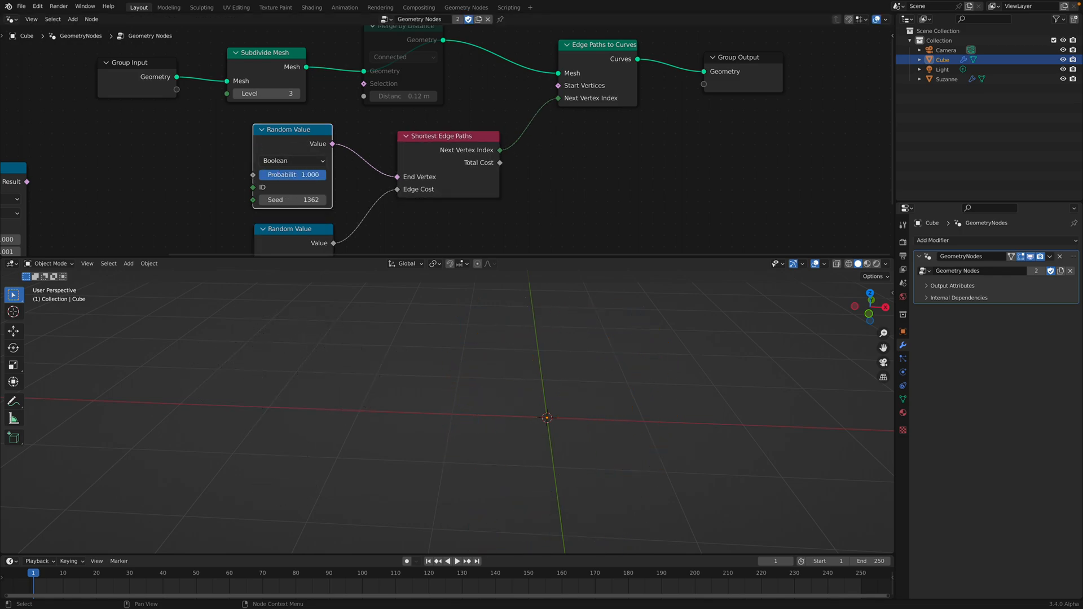
Wire an Index-equals-B comparison into Shortest Edge Paths End Vertex, starting with B at 0.
{"action": "left_click_drag", "start_coordinate": [309, 173], "coordinate": [293, 174]}
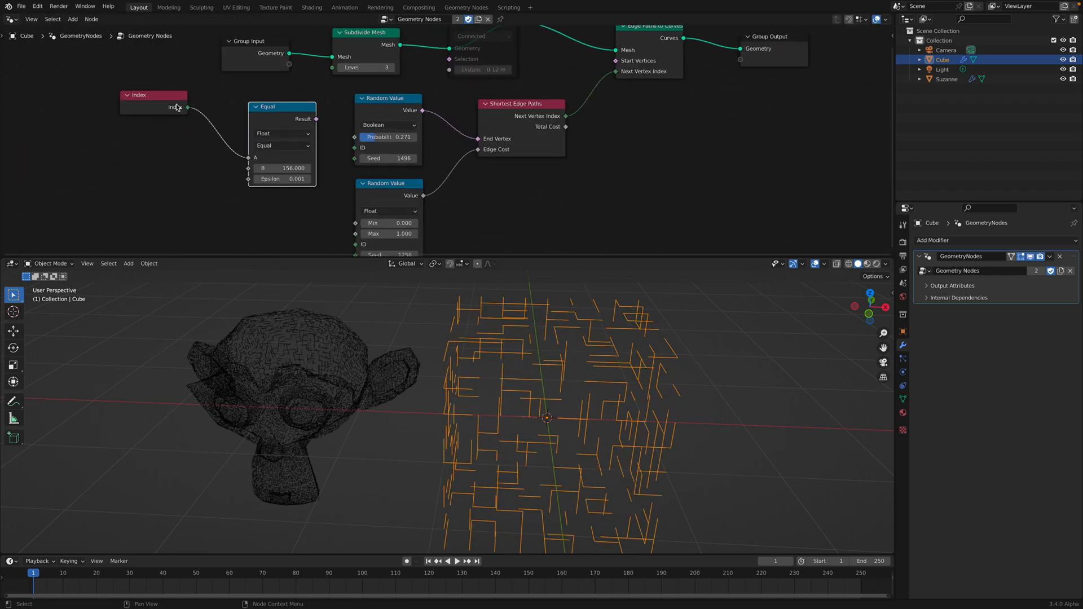
{"action": "left_click_drag", "start_coordinate": [153, 94], "coordinate": [159, 112]}
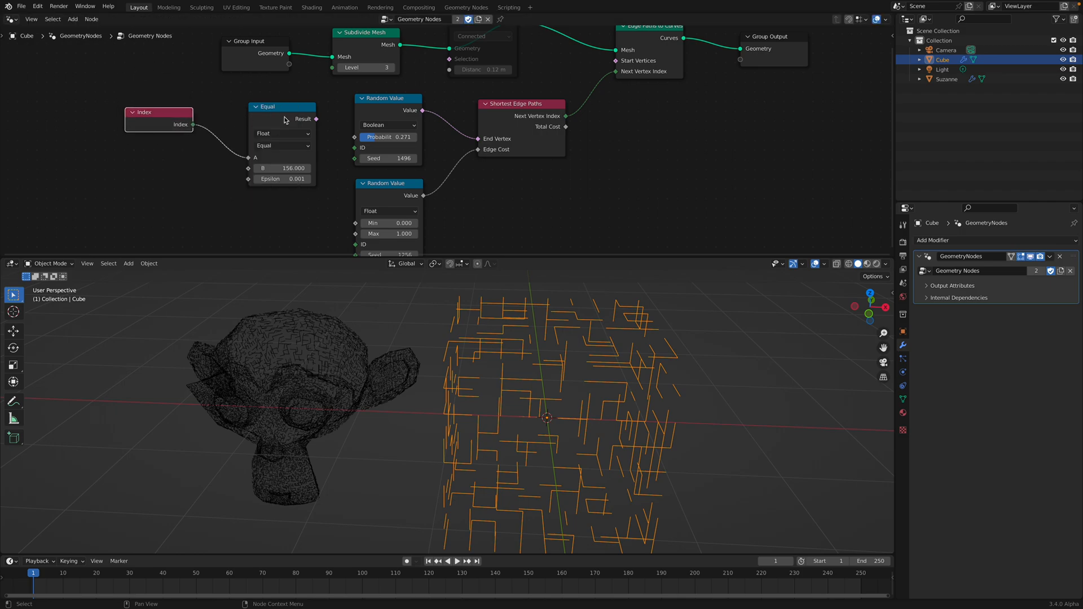
{"action": "left_click_drag", "start_coordinate": [316, 118], "coordinate": [451, 133]}
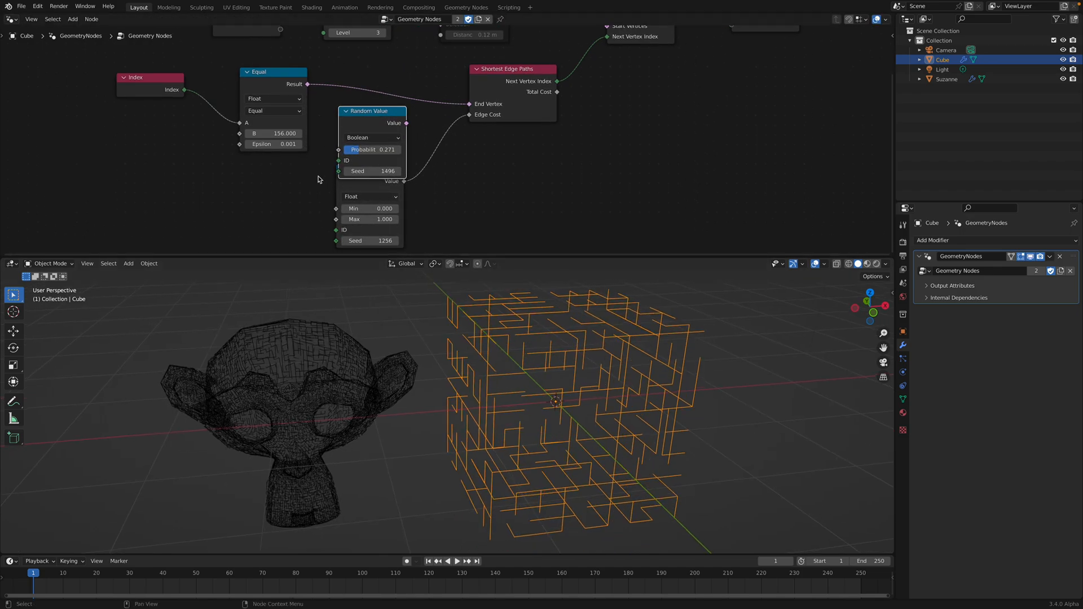
{"action": "left_click_drag", "start_coordinate": [273, 133], "coordinate": [273, 133]}
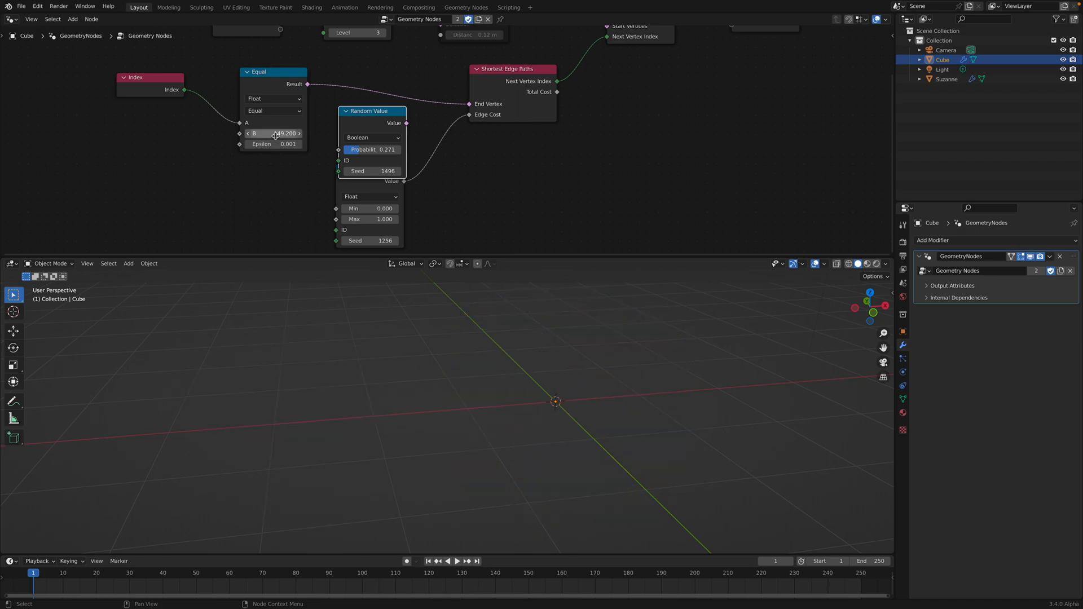
{"action": "left_click_drag", "start_coordinate": [276, 133], "coordinate": [273, 134]}
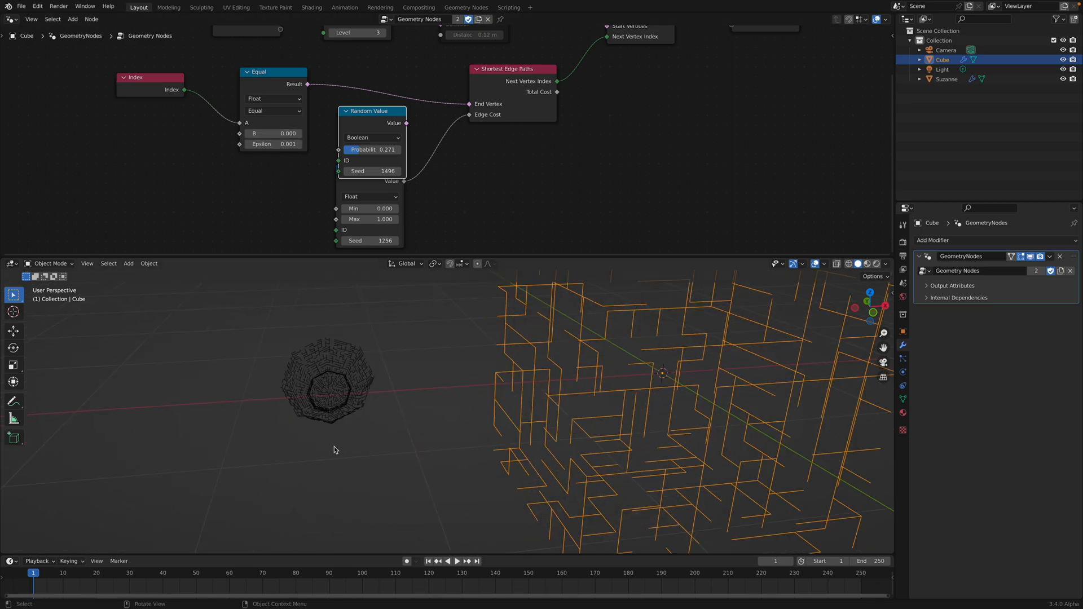
Raise the compared index value to 120 so all maze paths lead to one vertex.
{"action": "left_click_drag", "start_coordinate": [335, 450], "coordinate": [338, 387]}
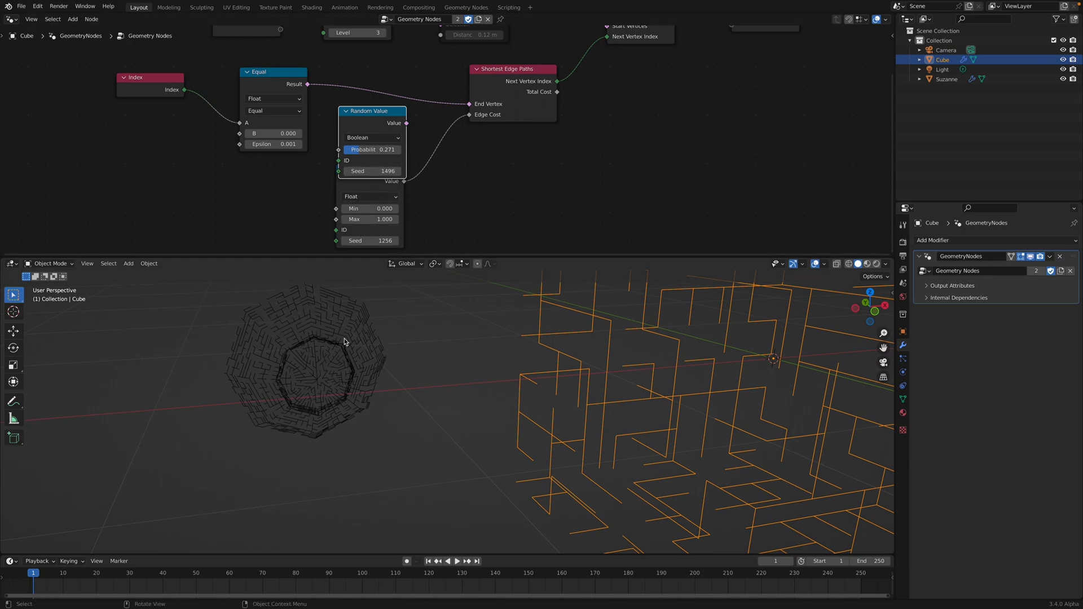
{"action": "mouse_move", "coordinate": [325, 291]}
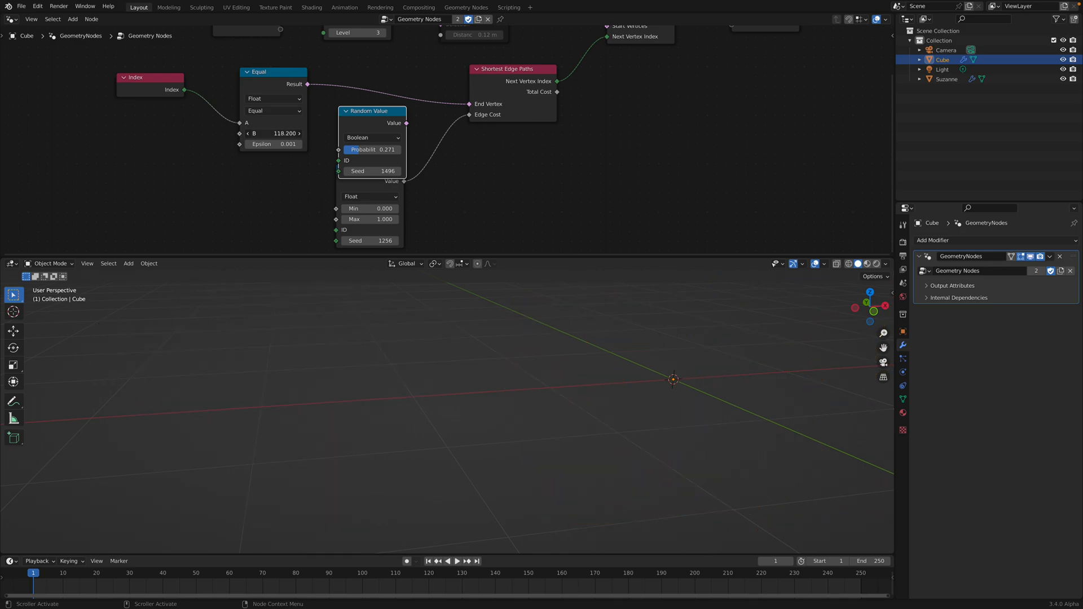
{"action": "left_click_drag", "start_coordinate": [263, 133], "coordinate": [276, 134]}
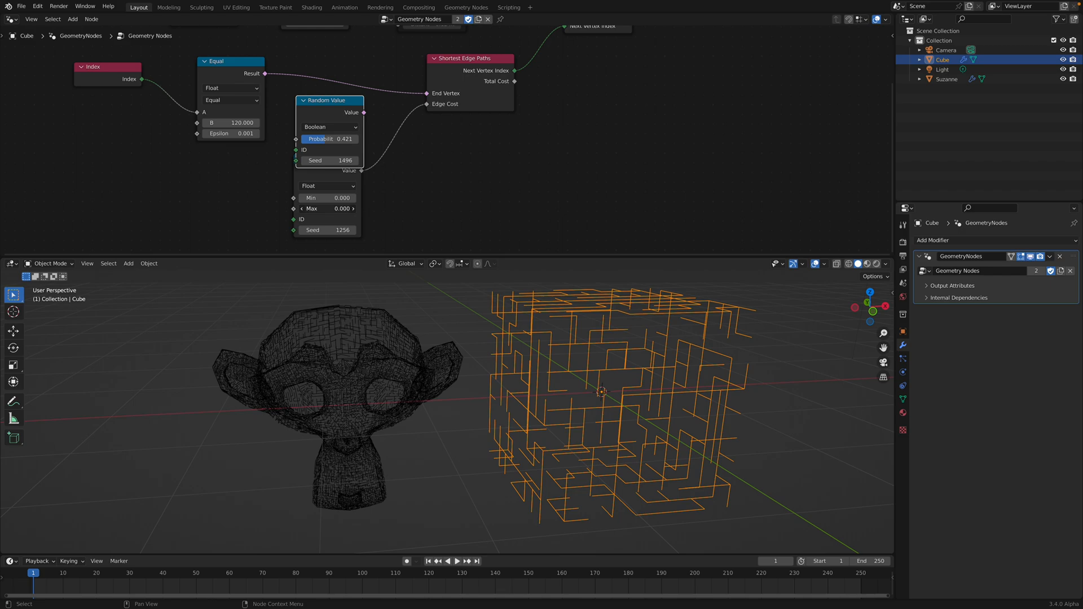
{"action": "left_click", "coordinate": [327, 207]}
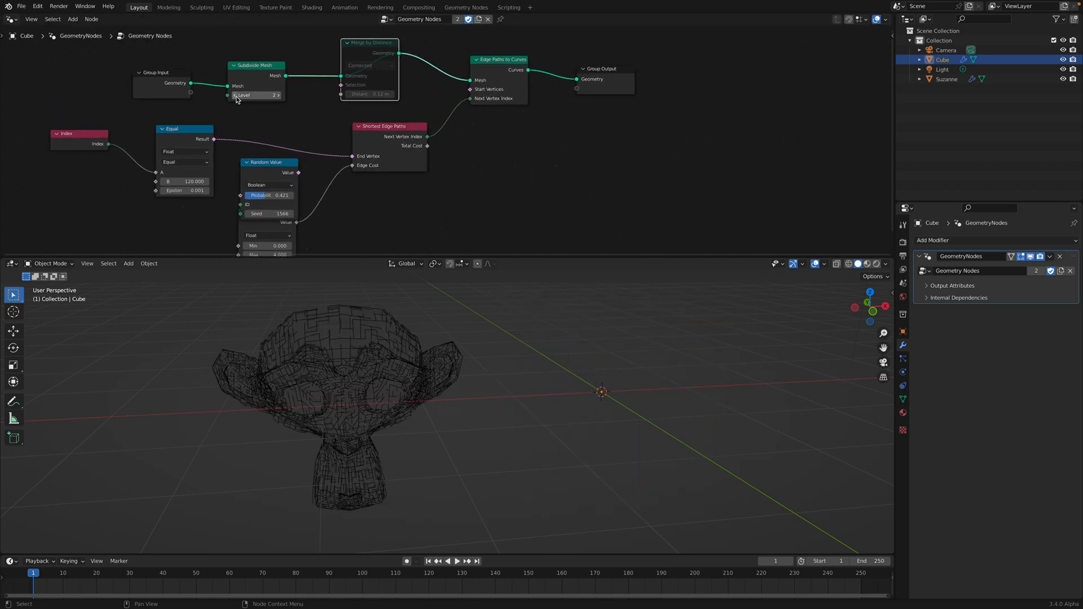
Add a Curve to Mesh node before Suzanne's Group Output and save as edgepath_002.blend.
{"action": "left_click", "coordinate": [256, 95]}
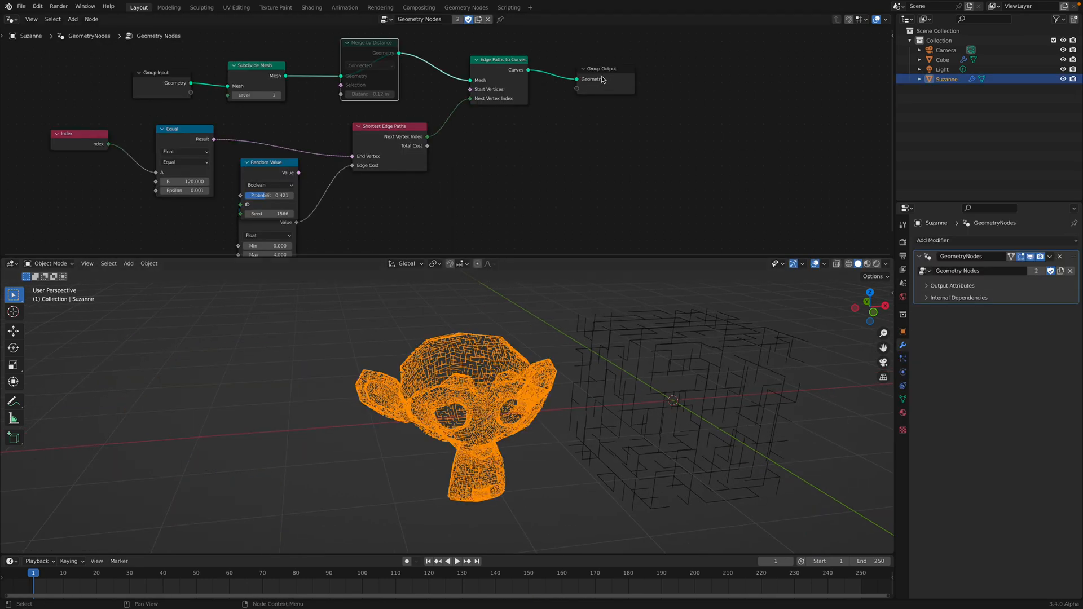
{"action": "type", "text": "curve to"}
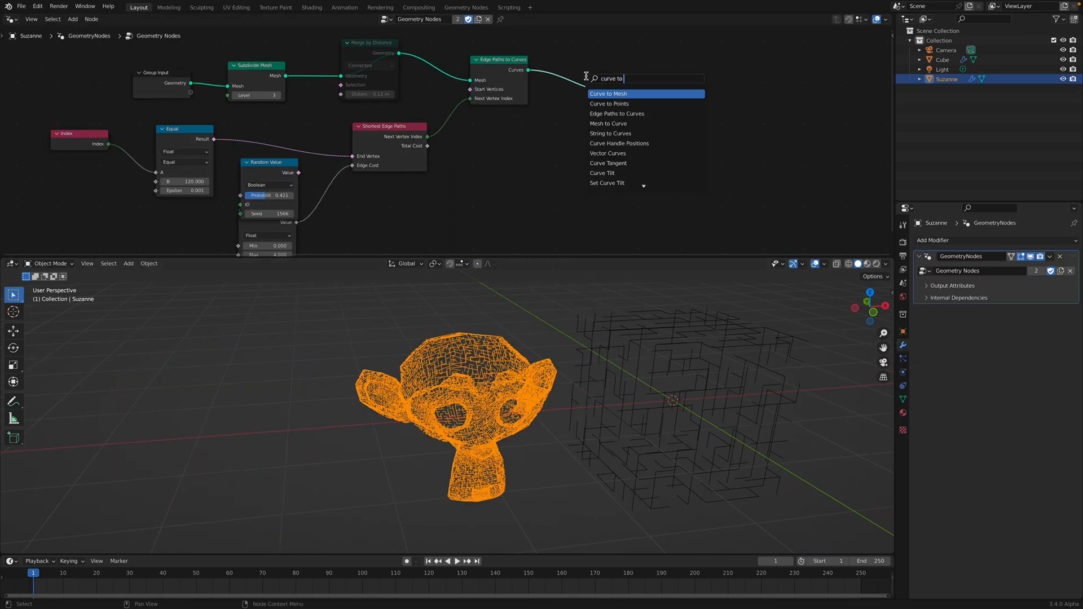
{"action": "left_click", "coordinate": [607, 94]}
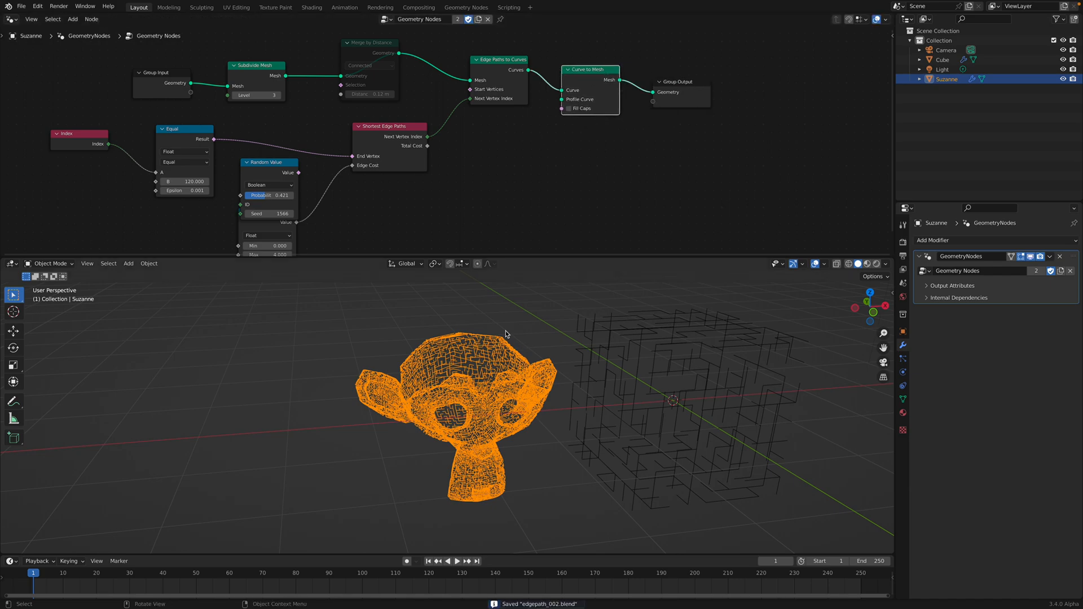
{"action": "key", "text": "shift+d"}
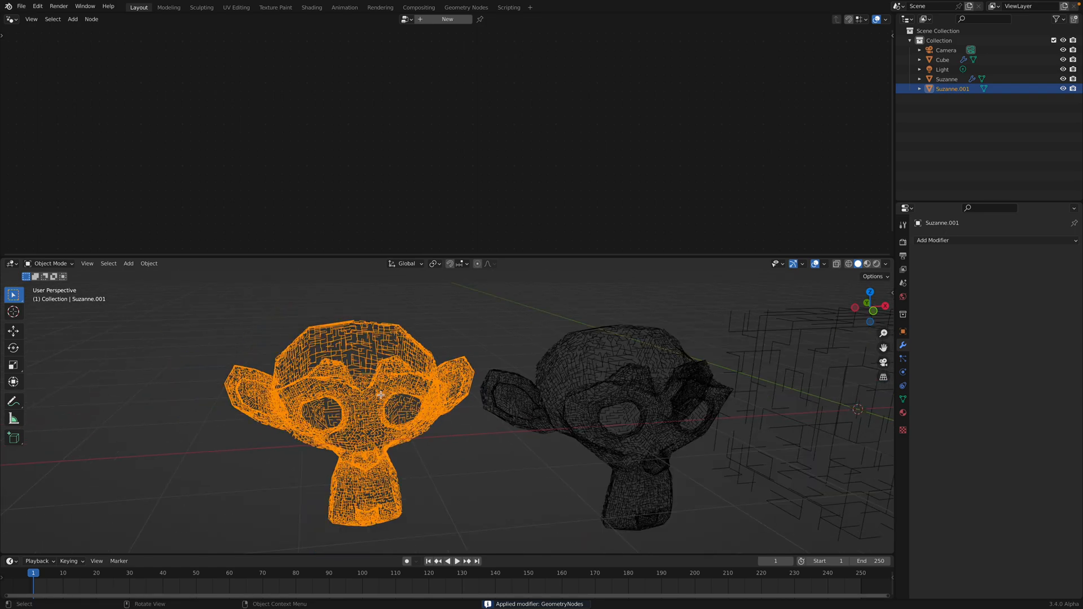
Merge the applied copy's vertices by distance and run the Maze mesh selection on it.
{"action": "key", "text": "Tab"}
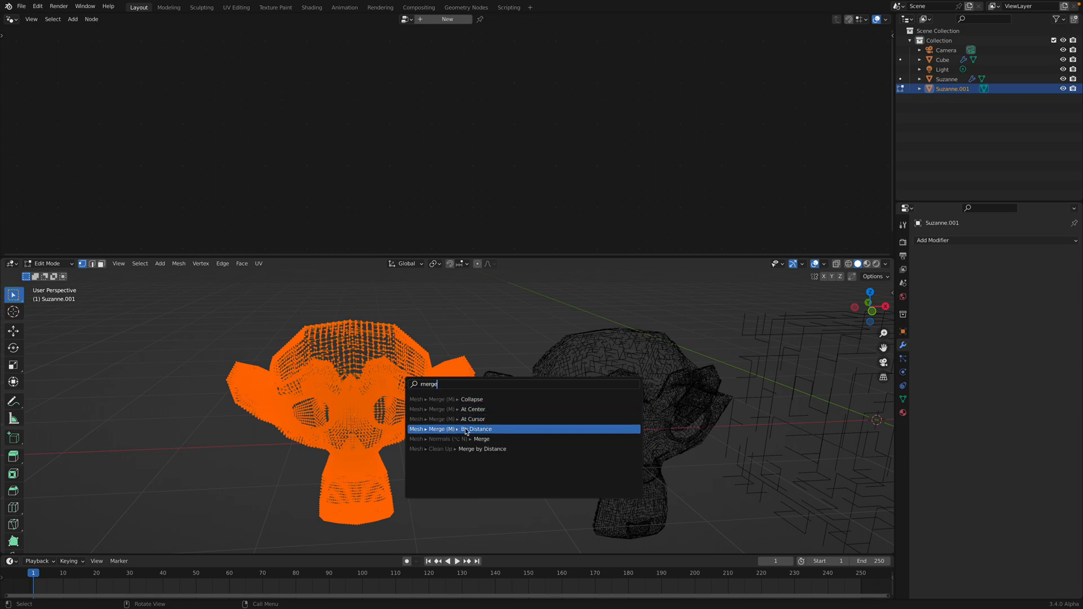
{"action": "left_click", "coordinate": [475, 429]}
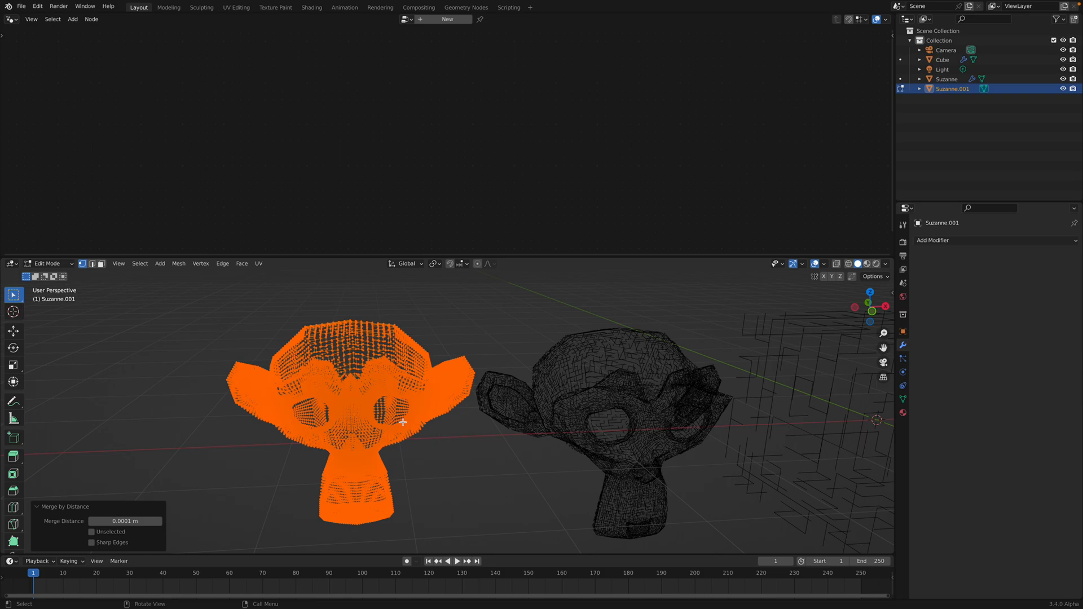
{"action": "type", "text": "m"}
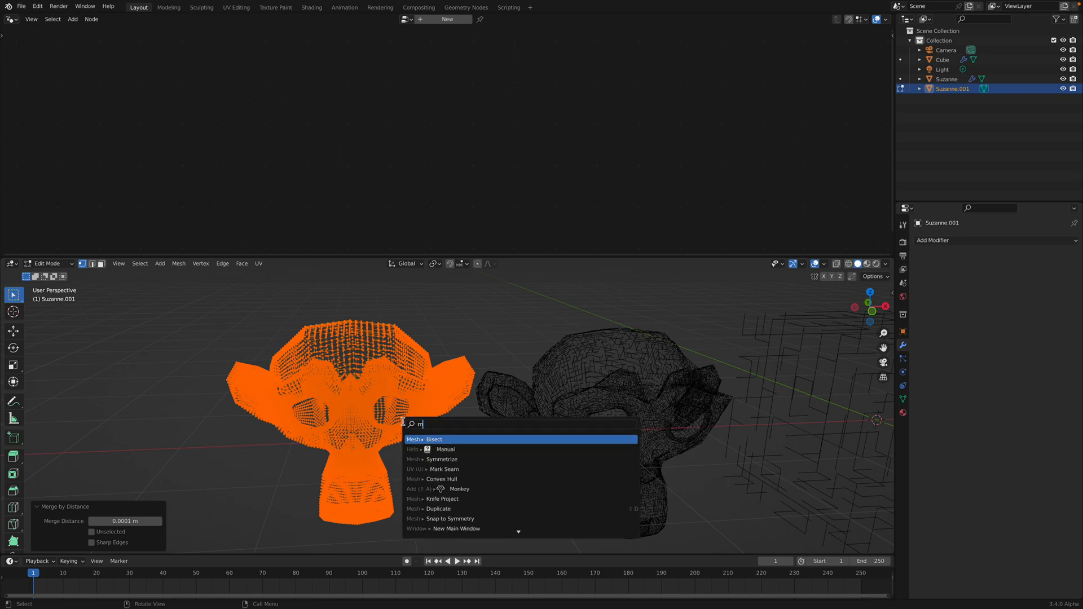
{"action": "type", "text": "aze"}
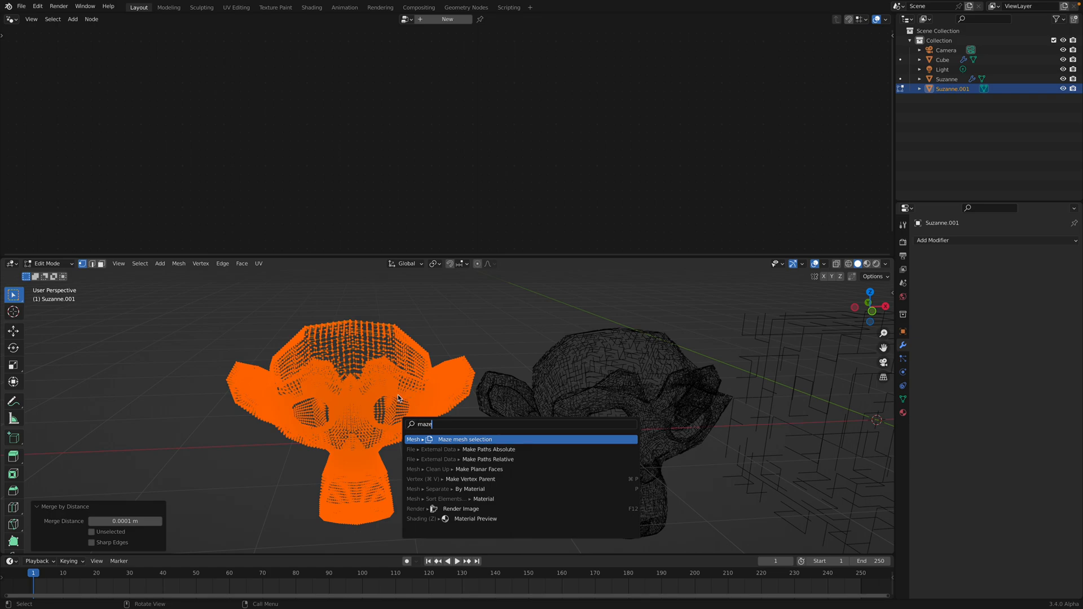
{"action": "mouse_move", "coordinate": [361, 387]}
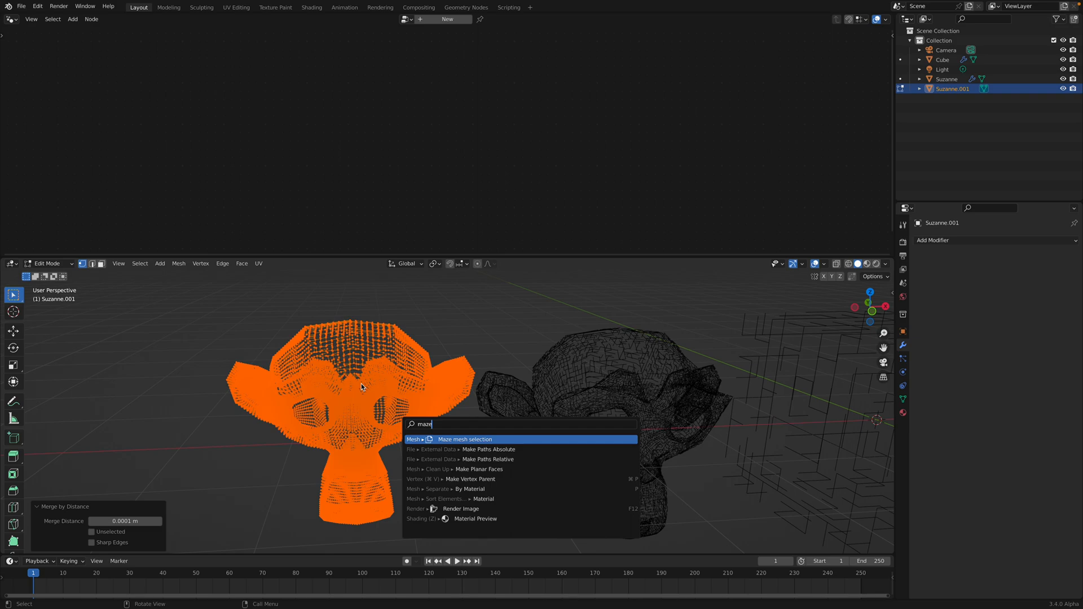
{"action": "left_click", "coordinate": [464, 439]}
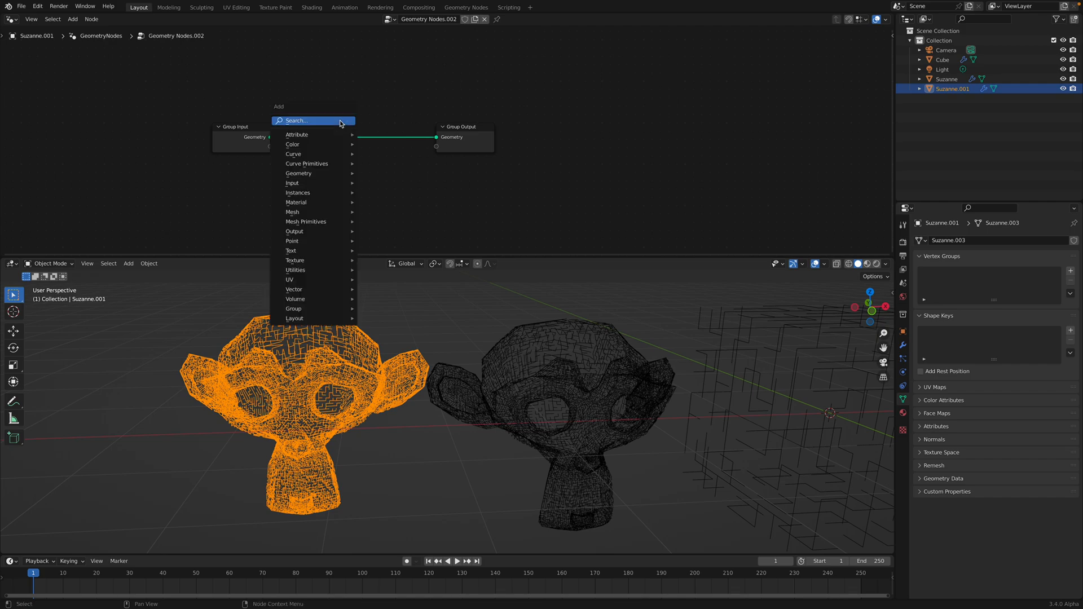
Add Mesh to Curve, Curve to Mesh and a Curve Circle profile to turn the copy's edges into thin tubes, then save.
{"action": "type", "text": "curve to"}
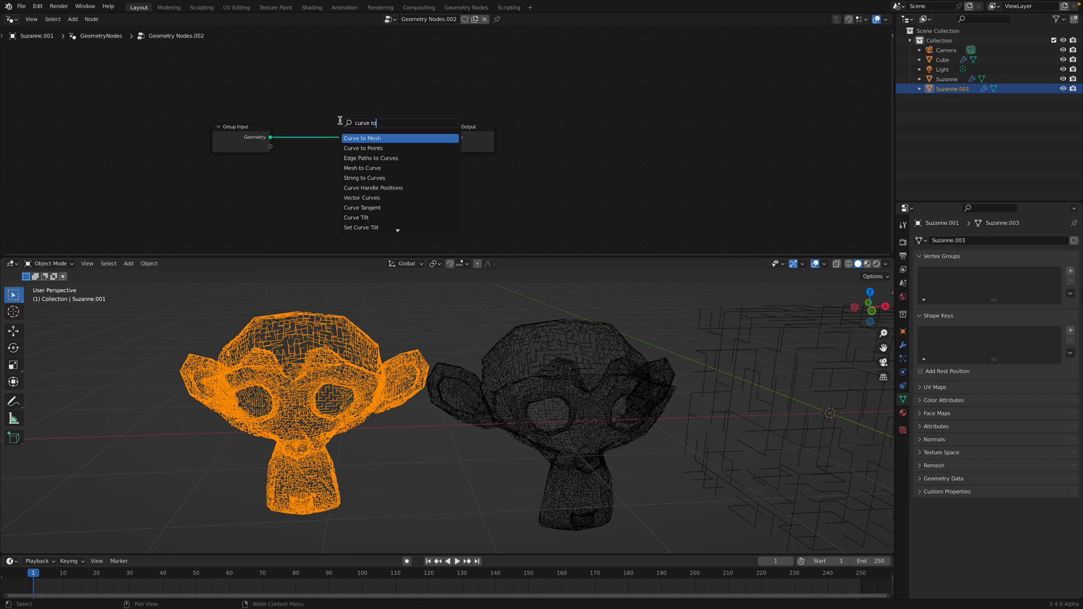
{"action": "left_click", "coordinate": [362, 138]}
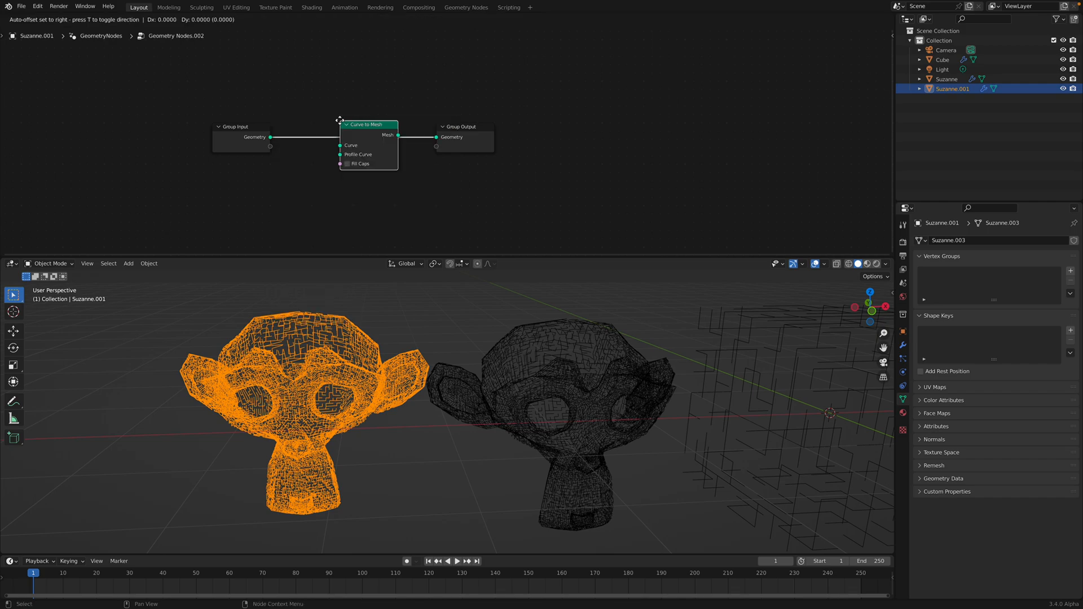
{"action": "type", "text": "mesh to"}
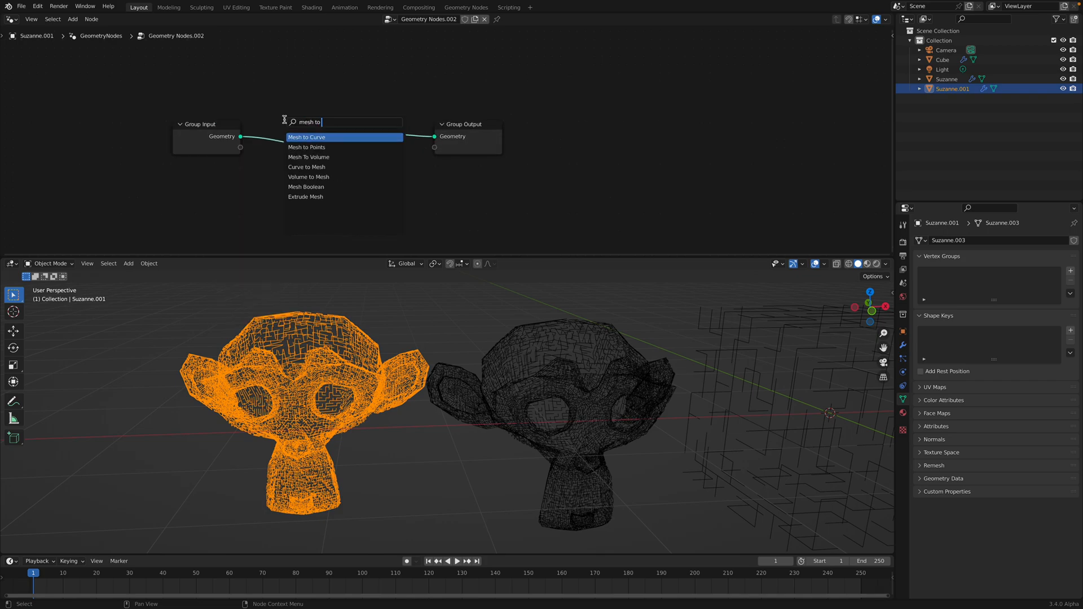
{"action": "type", "text": "r"}
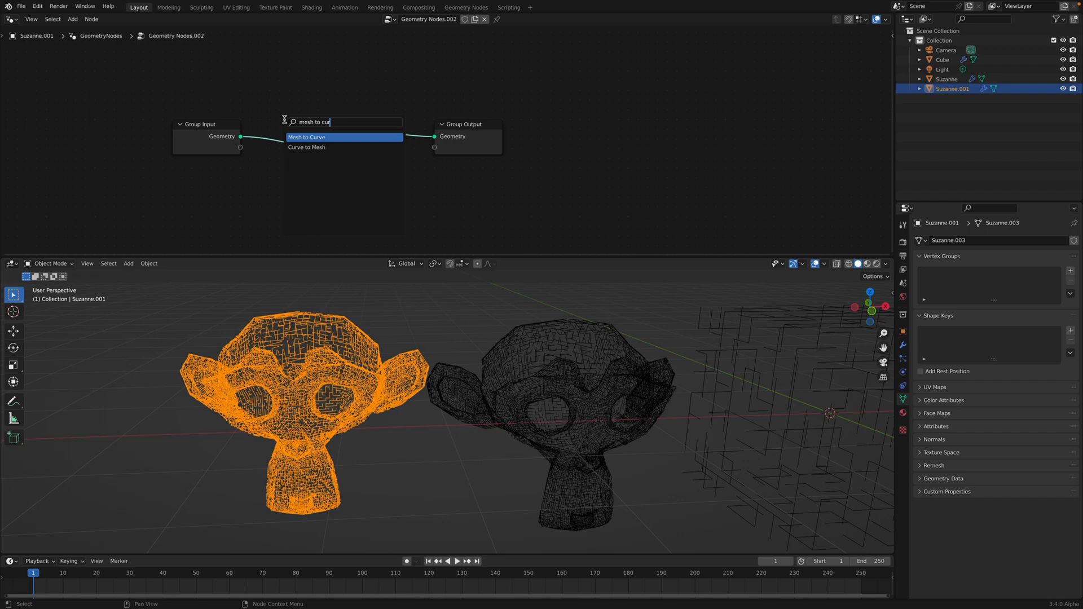
{"action": "left_click", "coordinate": [311, 137]}
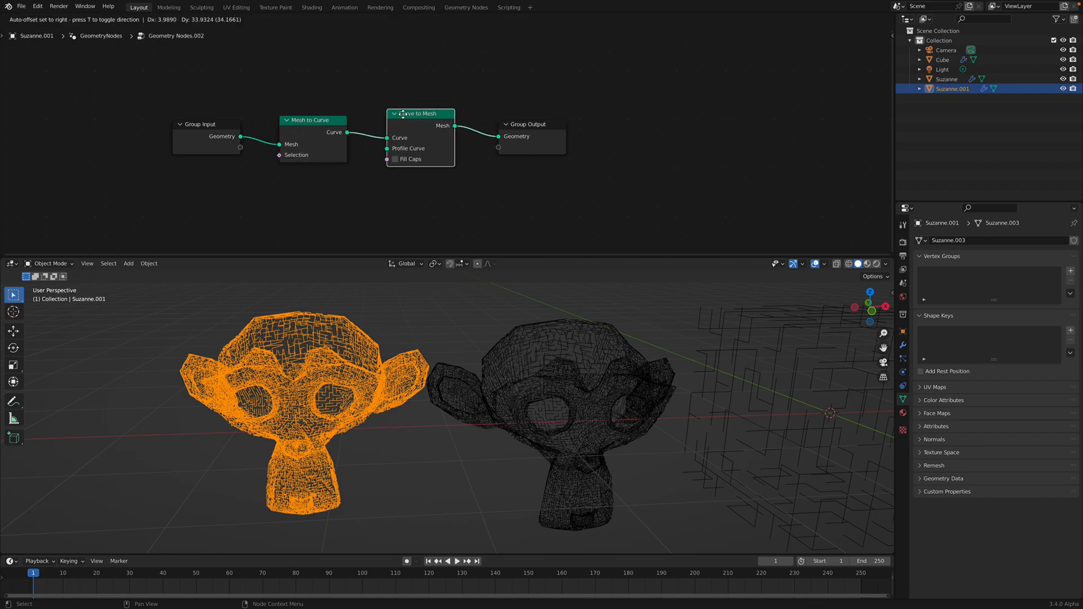
{"action": "type", "text": "cir"}
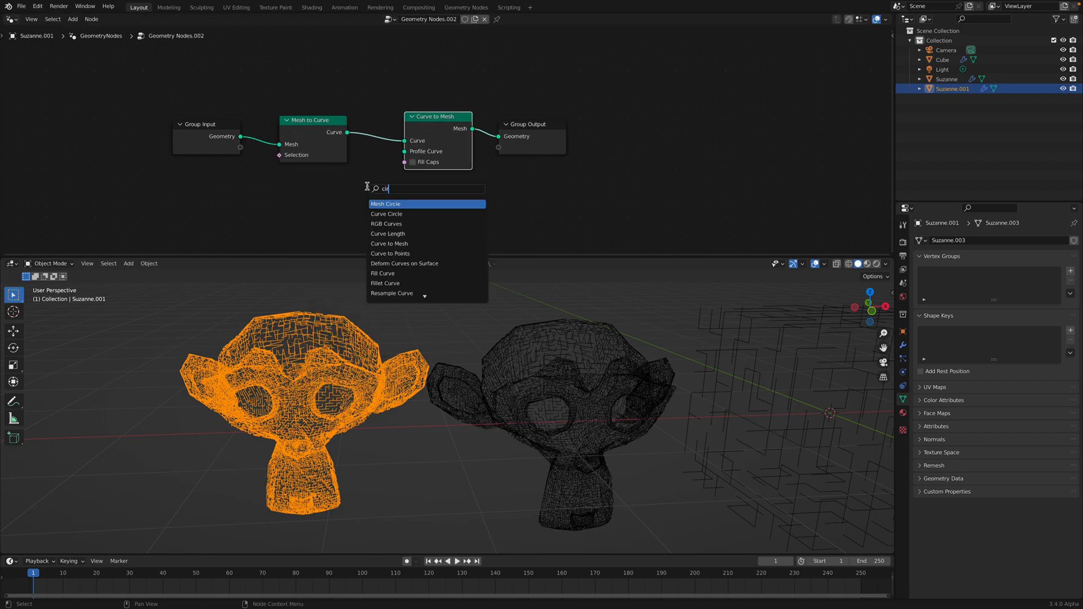
{"action": "left_click", "coordinate": [385, 213]}
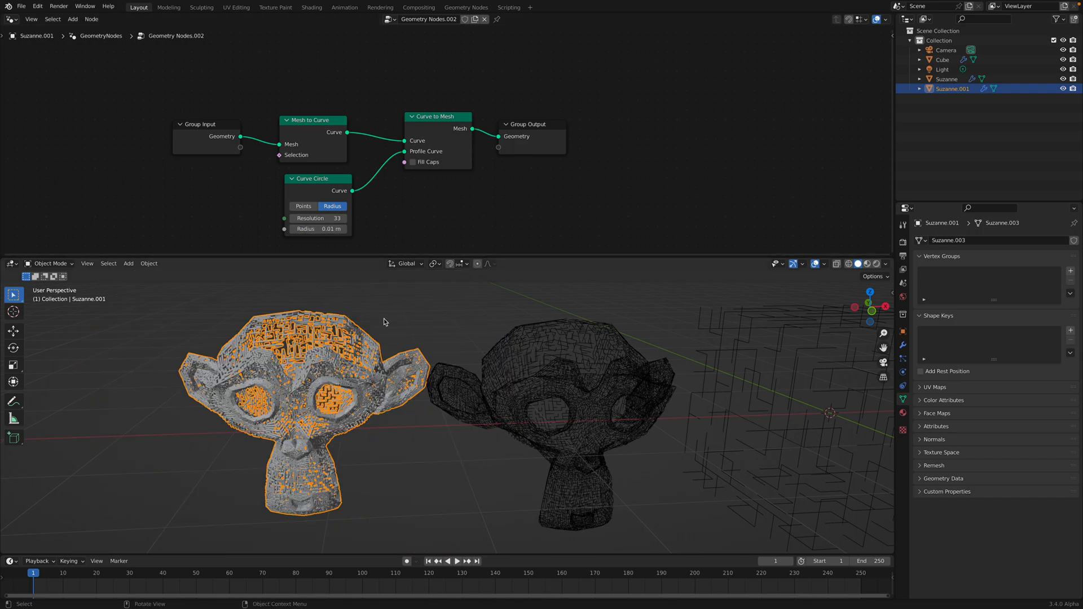
{"action": "key", "text": "Ctrl+S"}
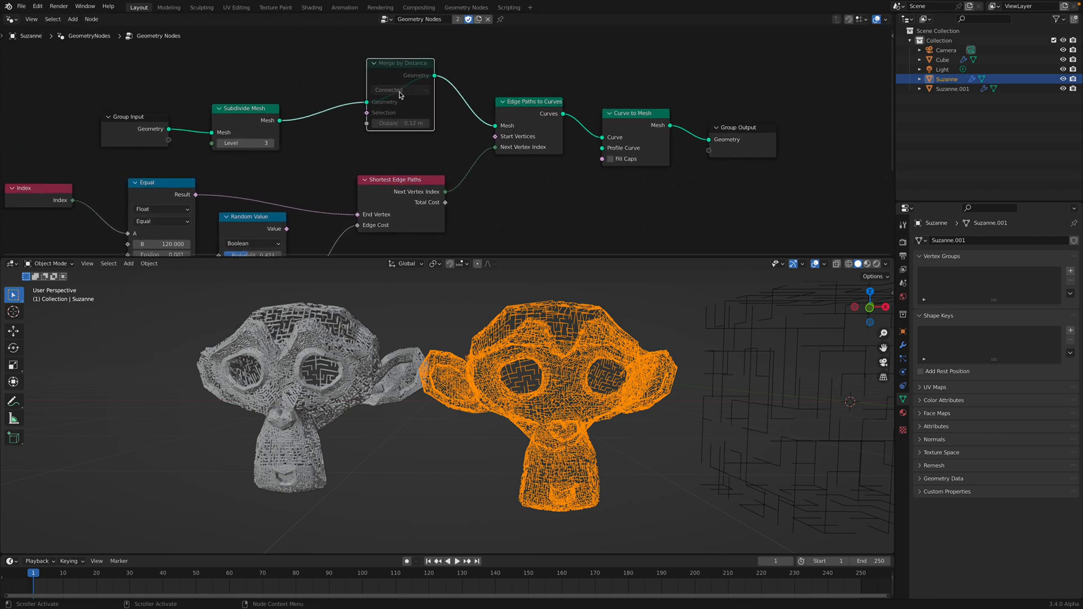
{"action": "mouse_move", "coordinate": [401, 72]}
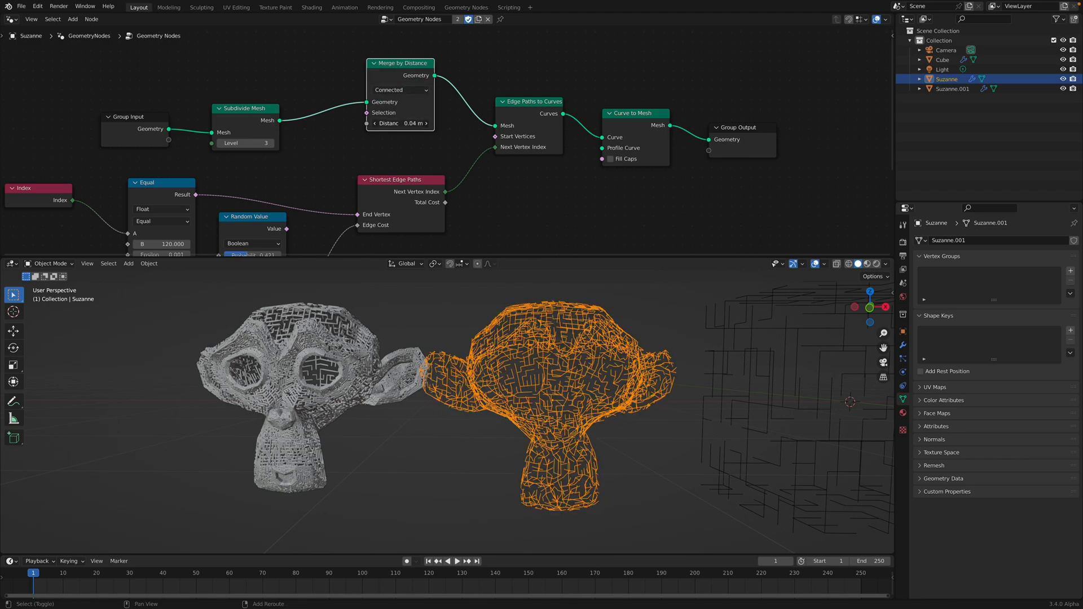
Raise Suzanne's merge distance to 0.06 m for a coarser path network.
{"action": "left_click", "coordinate": [403, 123]}
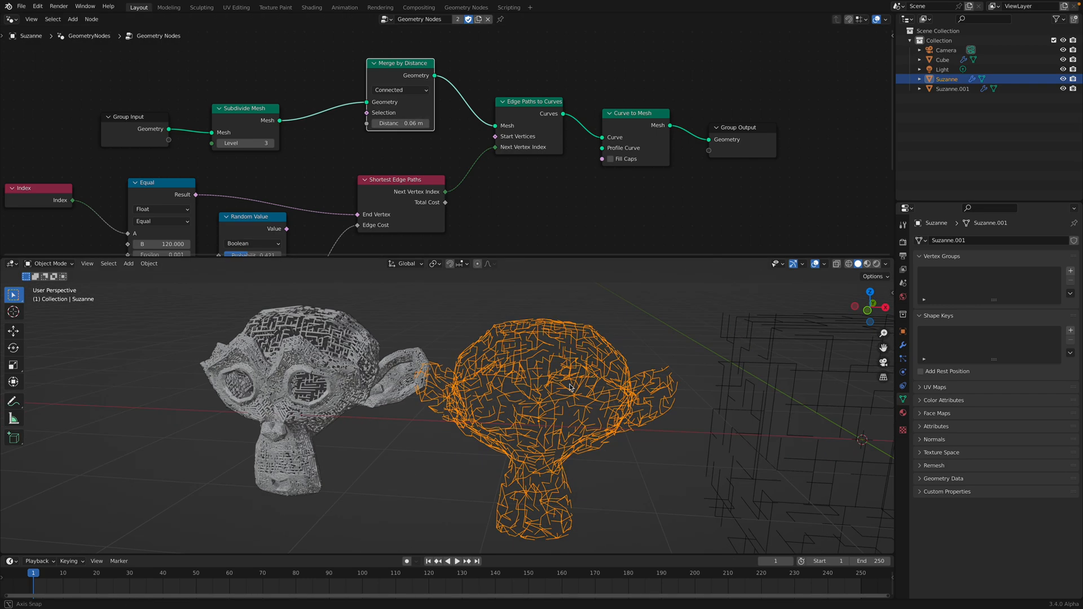
{"action": "left_click_drag", "start_coordinate": [567, 380], "coordinate": [570, 349]}
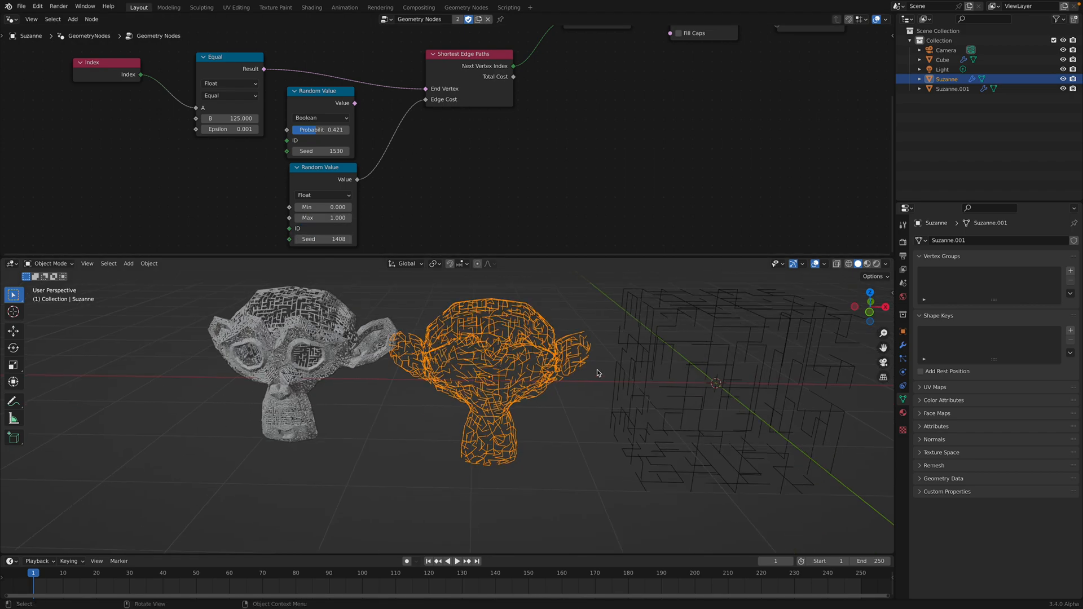
Reseed the edge costs to 2076, save, and reselect the wire Suzanne.
{"action": "left_click", "coordinate": [323, 238]}
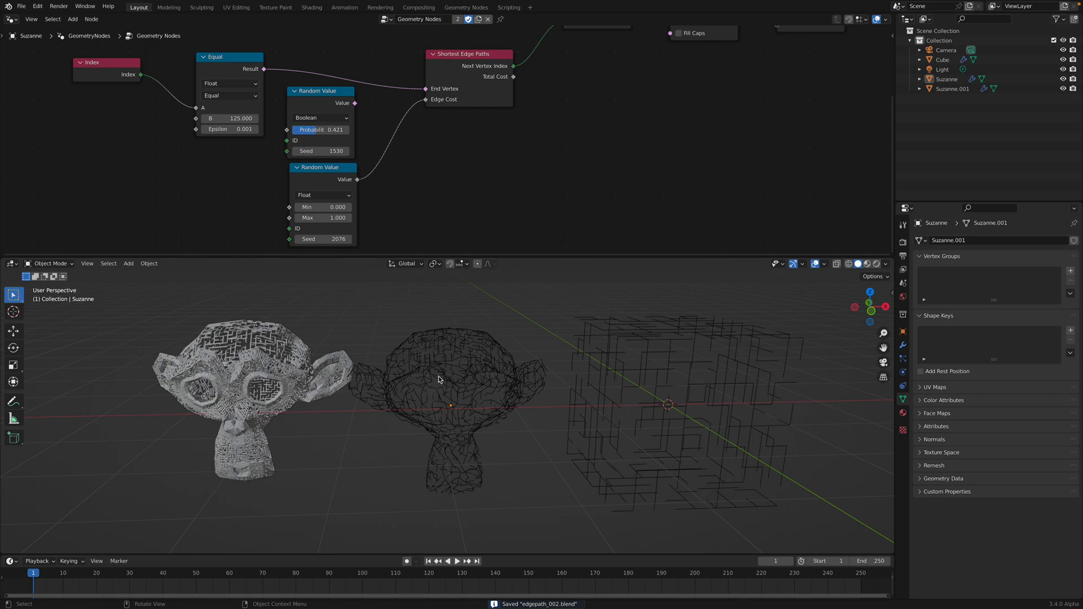
{"action": "left_click", "coordinate": [476, 374]}
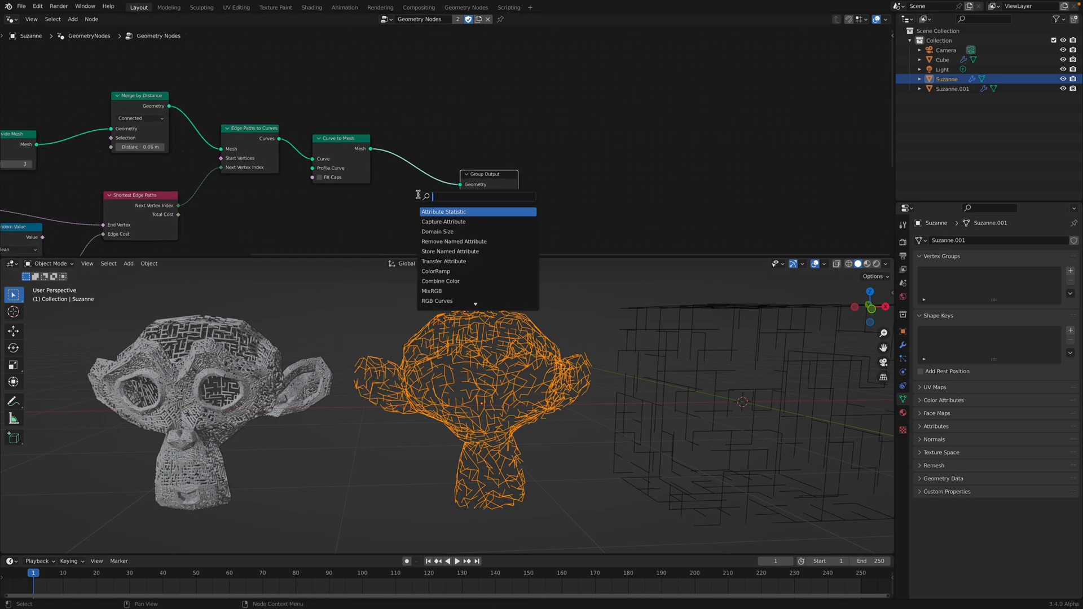
Give Suzanne's paths a Curve Circle profile with resolution 4, radius 0.02 m and filled caps.
{"action": "type", "text": "c"}
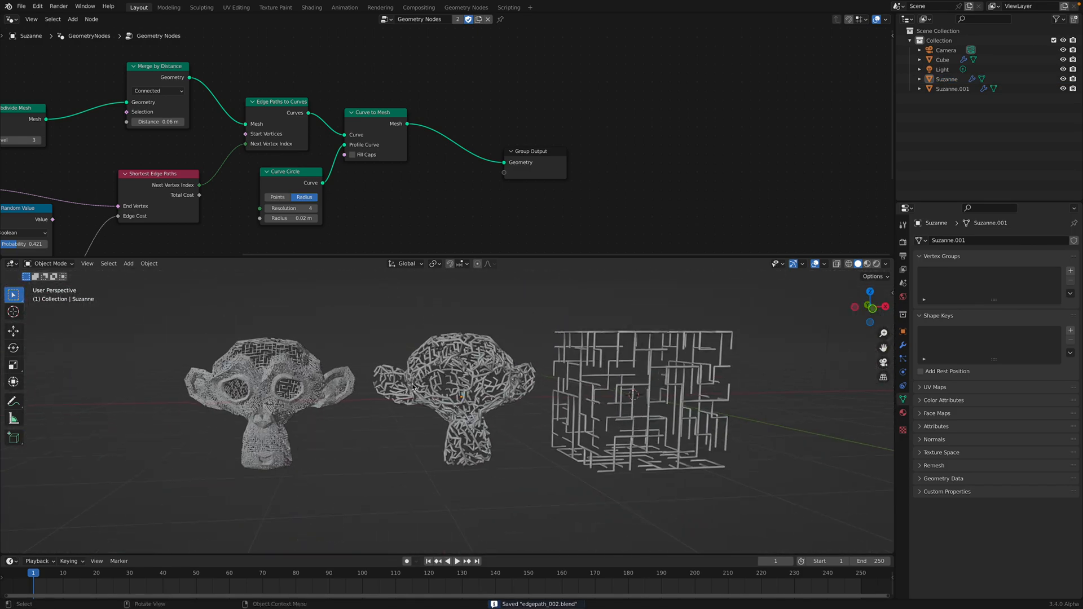
{"action": "key", "text": "KP_1"}
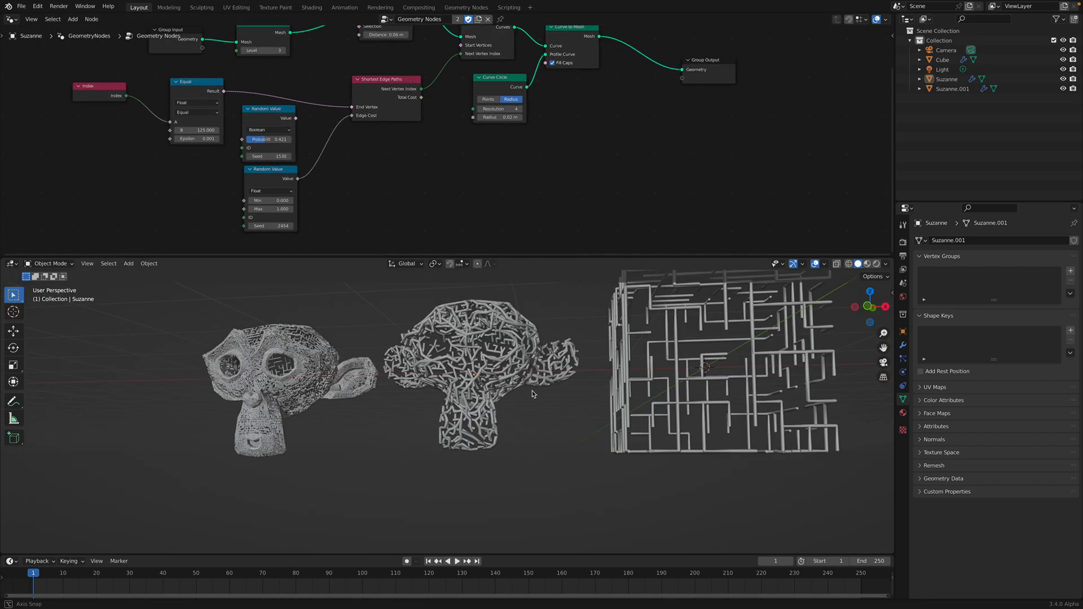
Raise the Subdivide Mesh level from 3 to 4 for a much denser tube network.
{"action": "left_click_drag", "start_coordinate": [531, 394], "coordinate": [489, 387]}
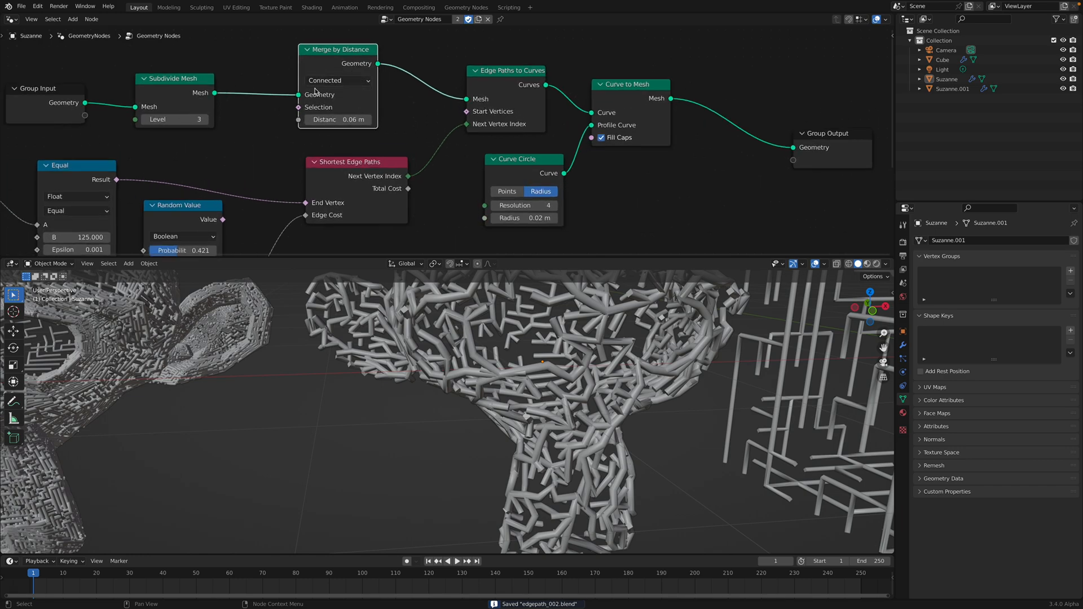
{"action": "left_click", "coordinate": [187, 119]}
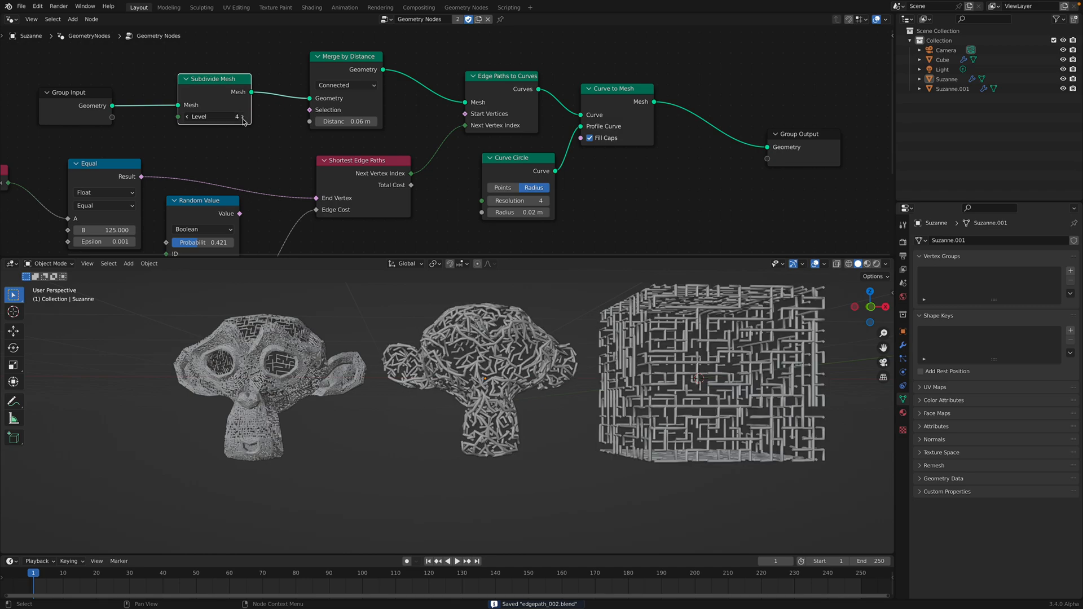
{"action": "left_click", "coordinate": [244, 116]}
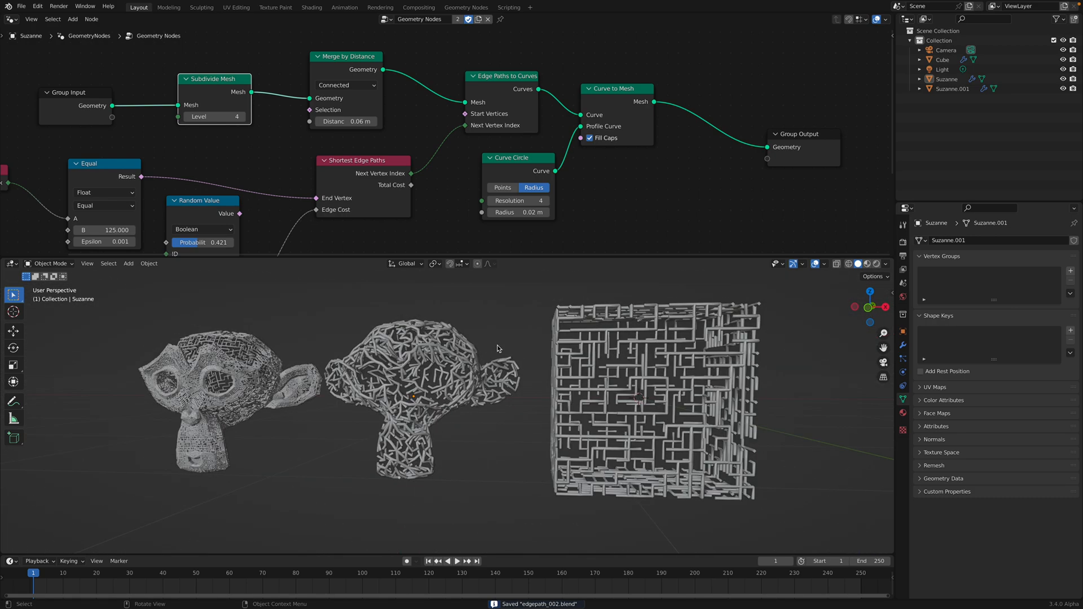
{"action": "mouse_move", "coordinate": [515, 351]}
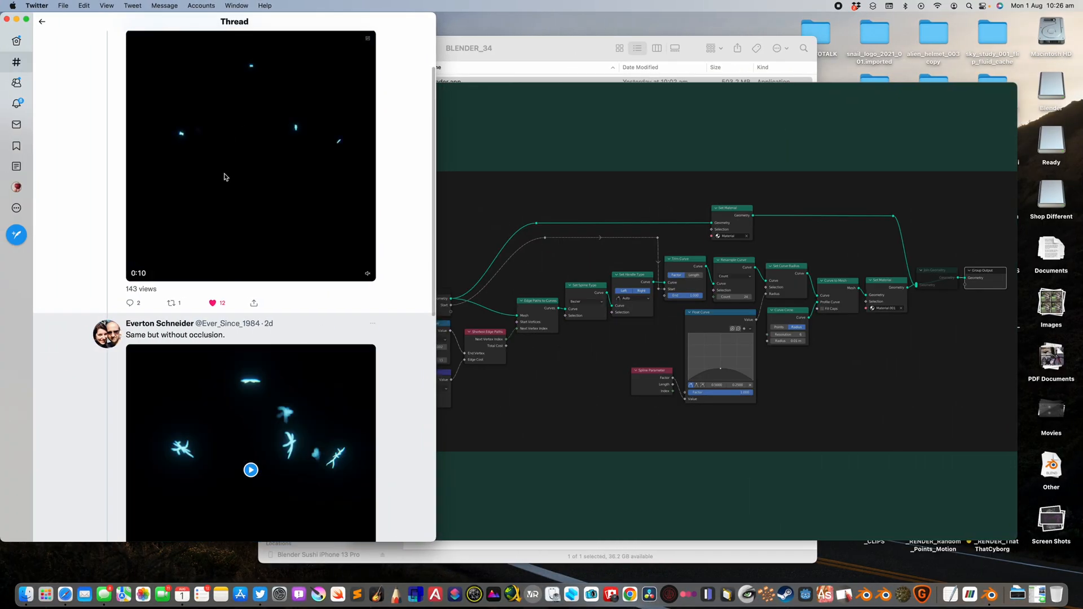
Scroll through the Twitter thread of glowing Suzanne path-network animations.
{"action": "scroll", "scroll_direction": "down", "scroll_amount": 3}
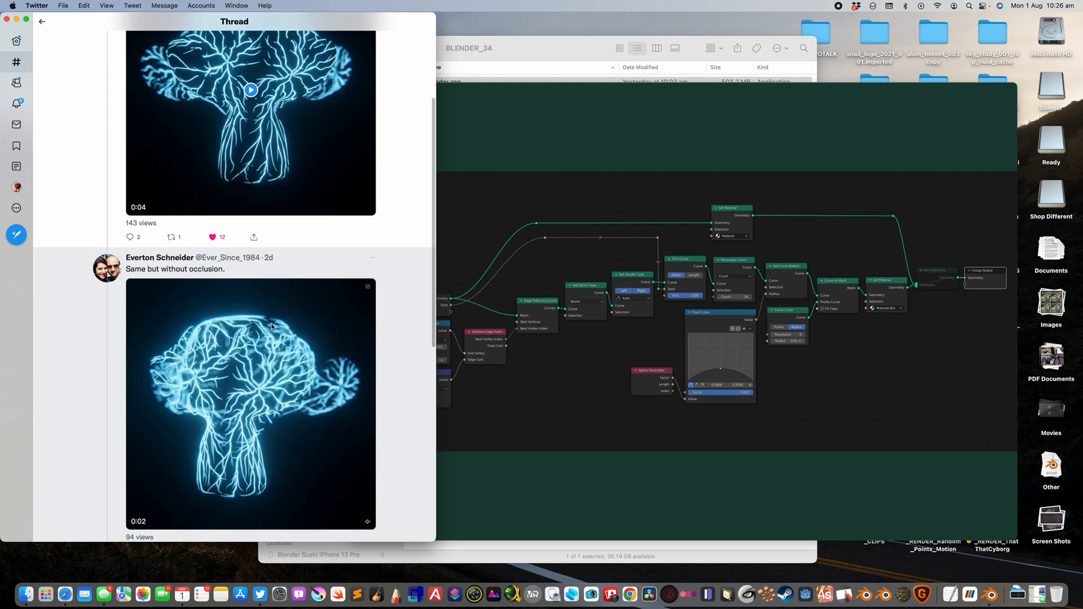
{"action": "scroll", "scroll_direction": "down", "scroll_amount": 3}
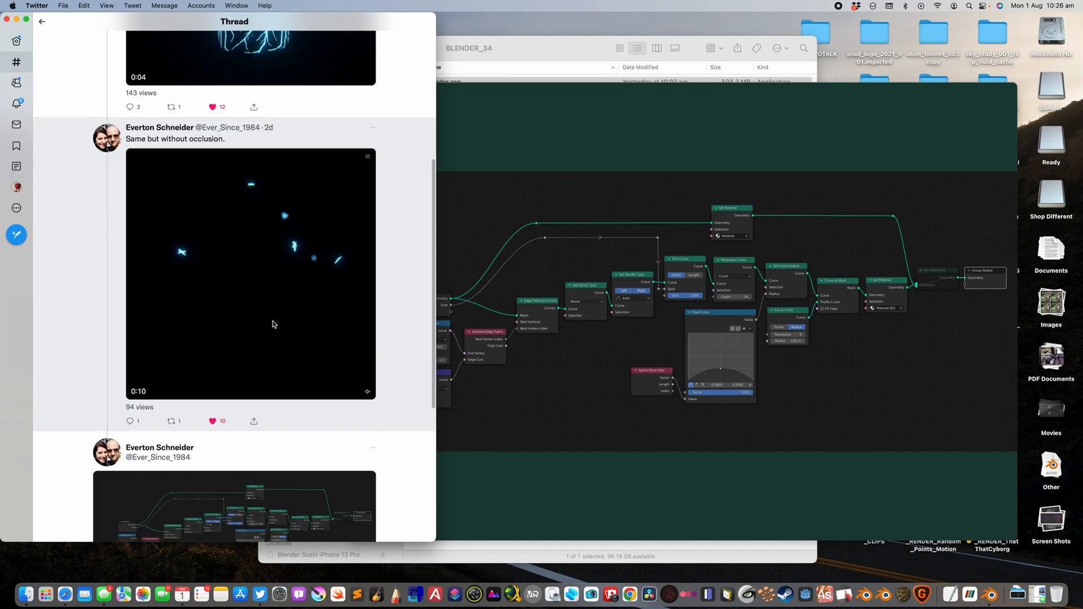